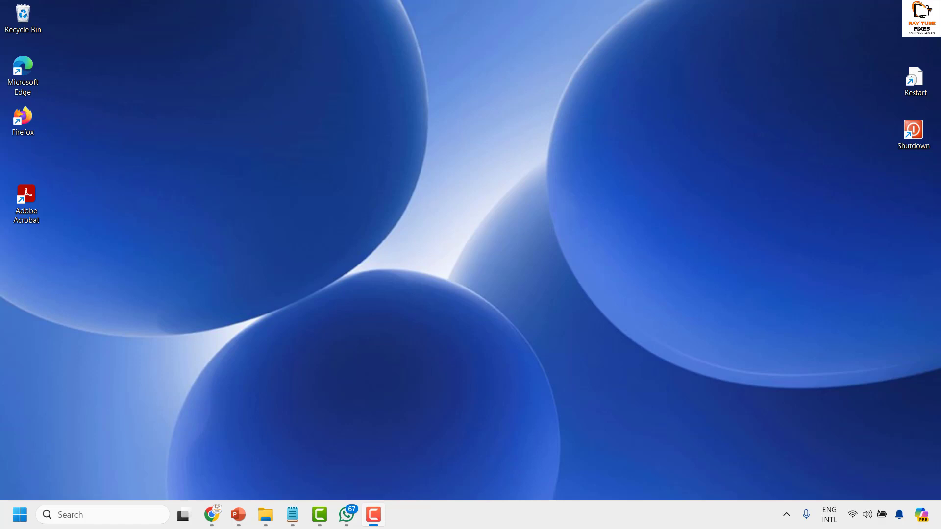
pyautogui.moveTo(372, 305)
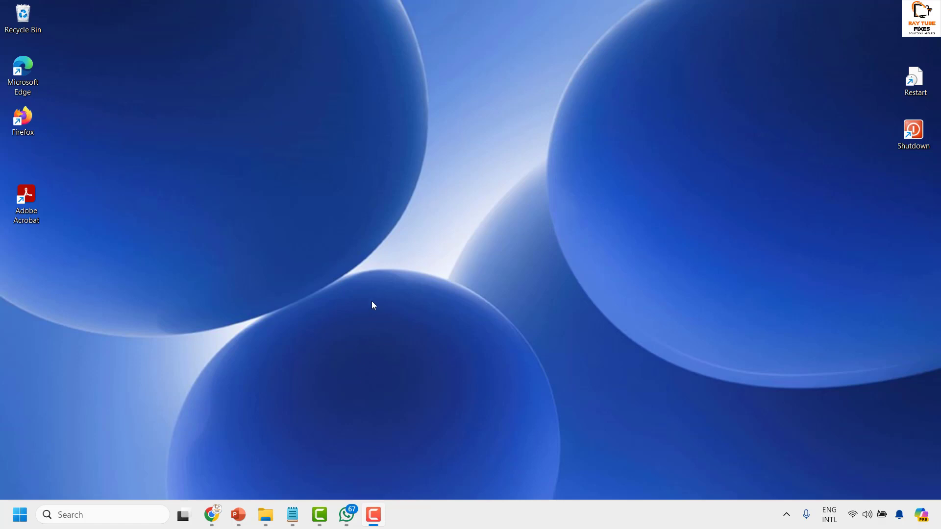
# Switch to Chrome from the taskbar to show the Gmail Primary inbox
pyautogui.click(211, 514)
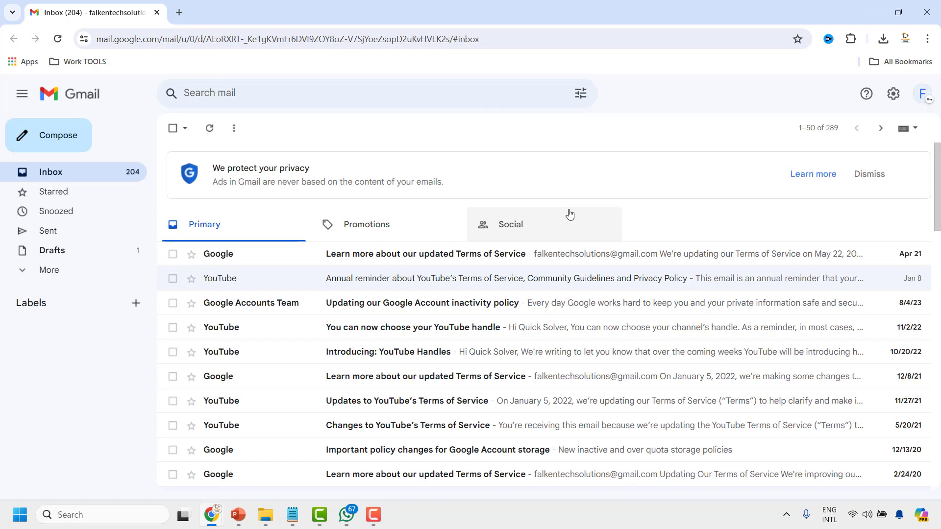
pyautogui.moveTo(570, 278)
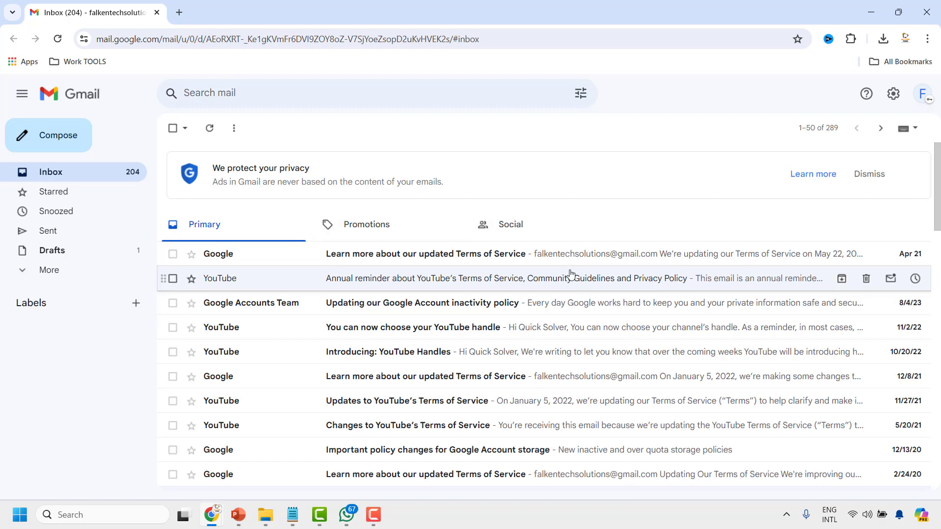
pyautogui.moveTo(651, 115)
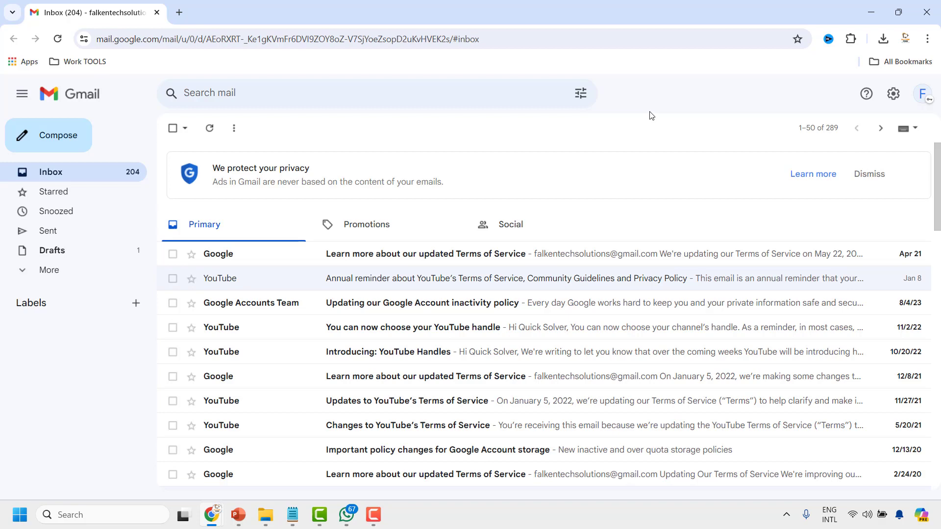
pyautogui.moveTo(927, 39)
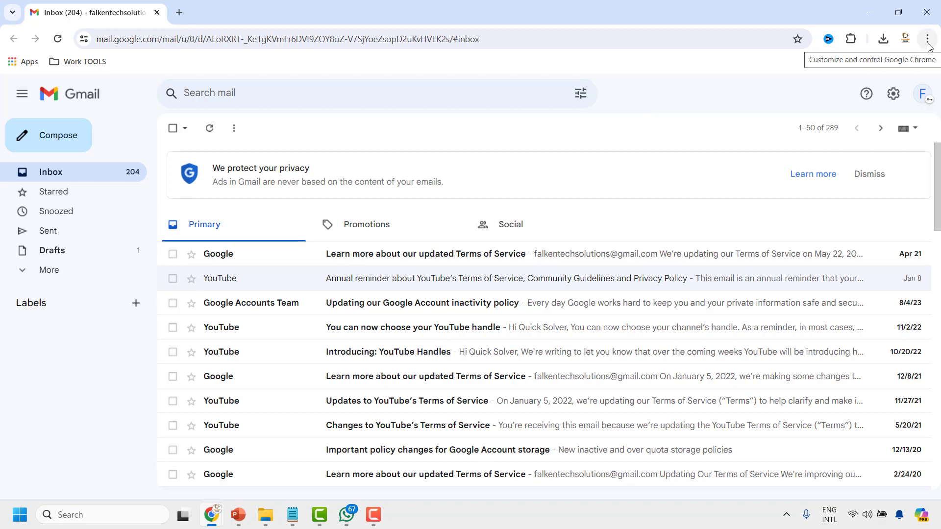
# Create a Gmail shortcut via Save and share > Create shortcut, with 'Open as window' ticked
pyautogui.click(927, 39)
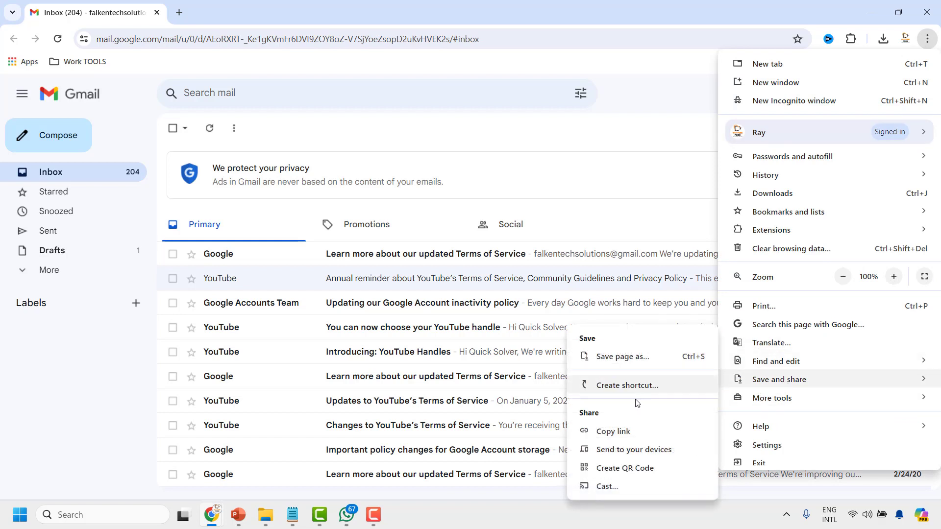
pyautogui.click(627, 385)
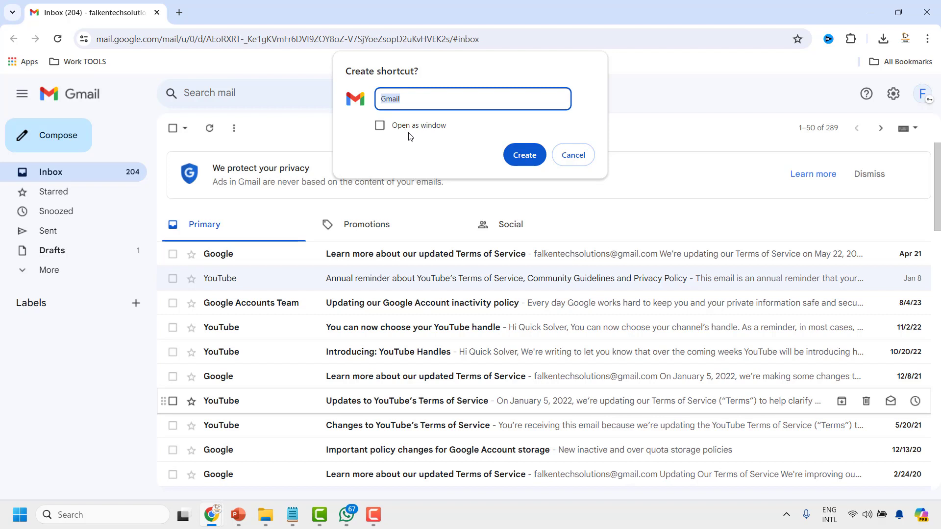
pyautogui.click(379, 126)
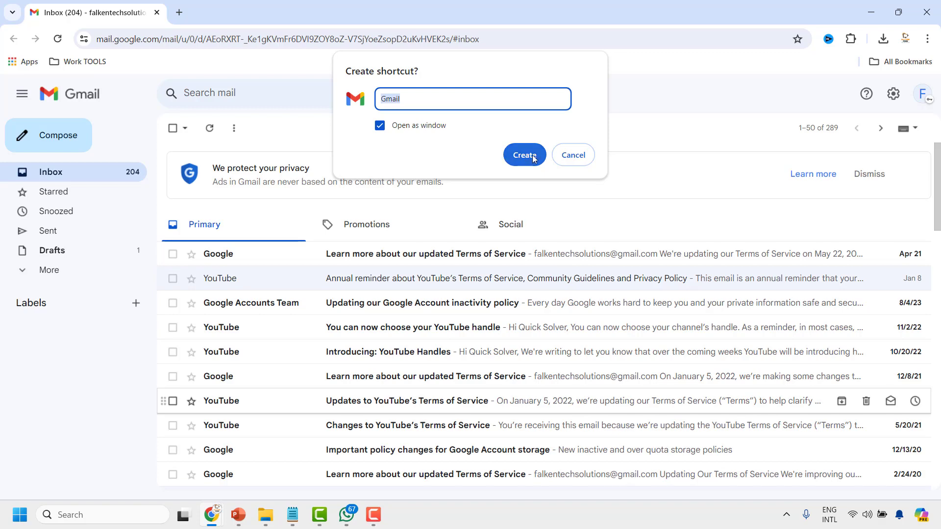
pyautogui.click(523, 155)
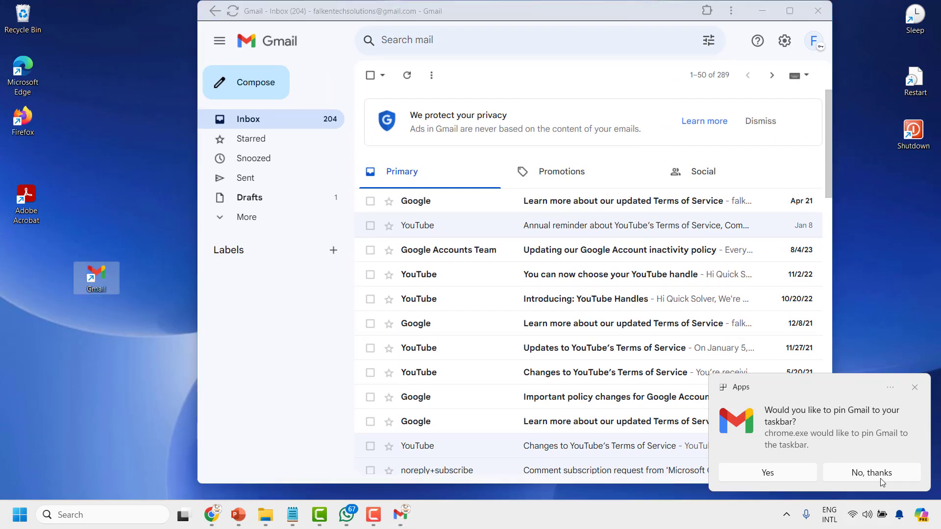
pyautogui.moveTo(792, 439)
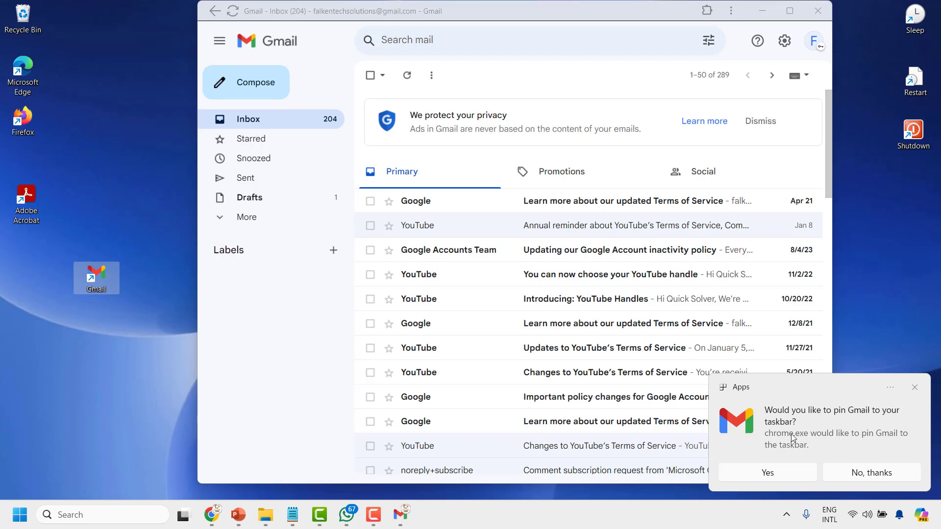
pyautogui.moveTo(867, 426)
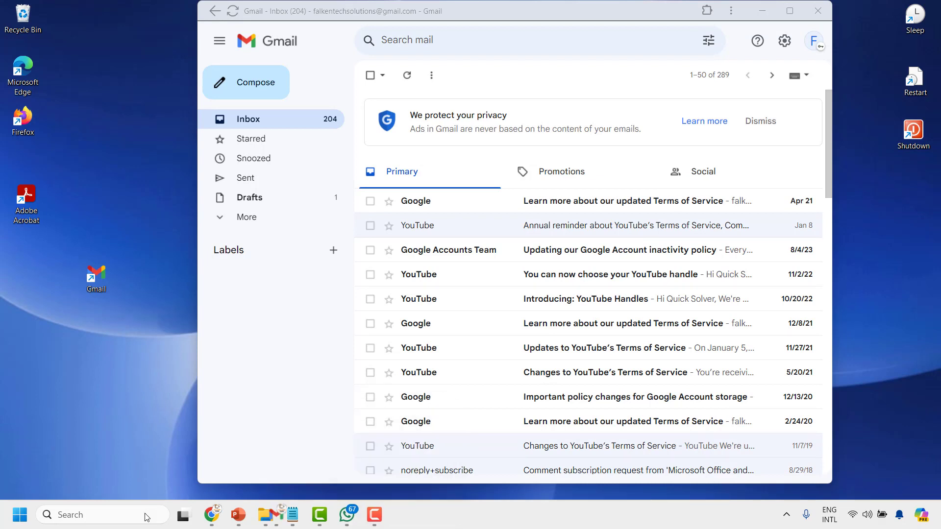
pyautogui.moveTo(211, 515)
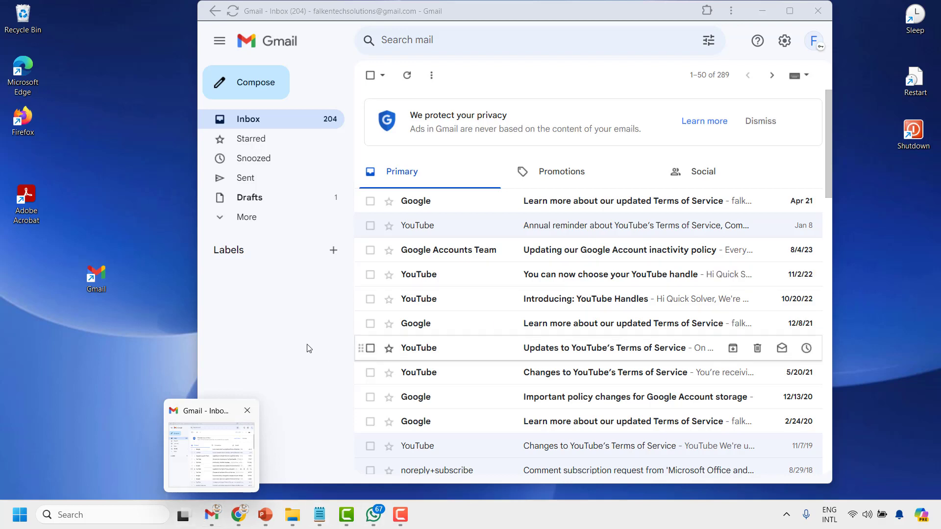
pyautogui.moveTo(856, 5)
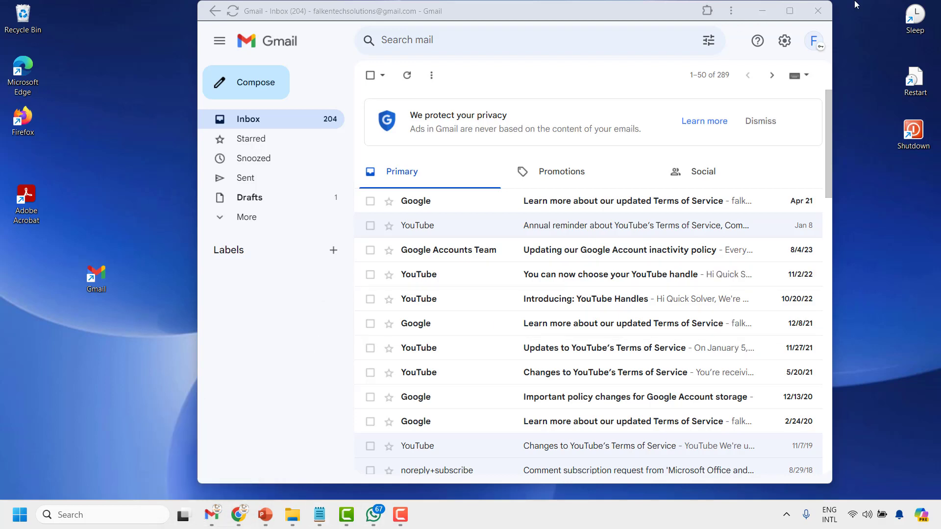
# Minimize Gmail, relaunch it from the new desktop shortcut, then close its window
pyautogui.click(818, 11)
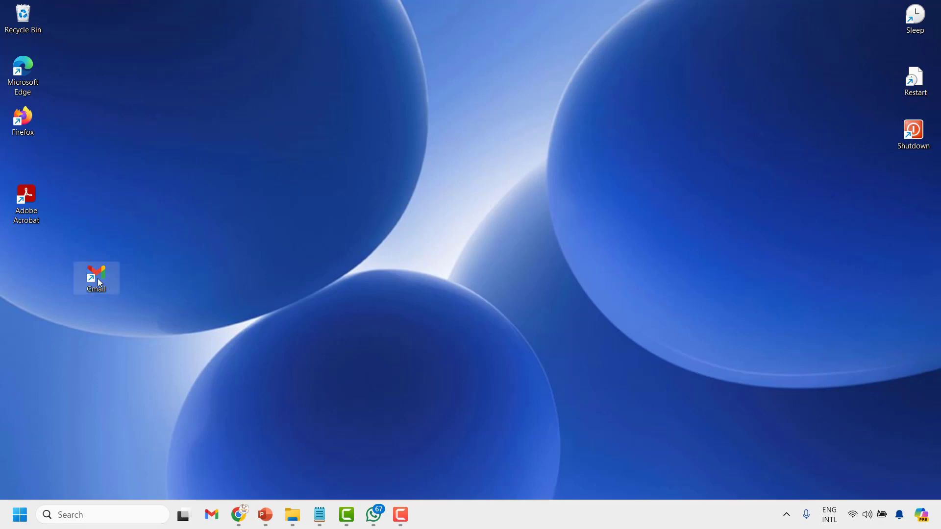
pyautogui.doubleClick(96, 278)
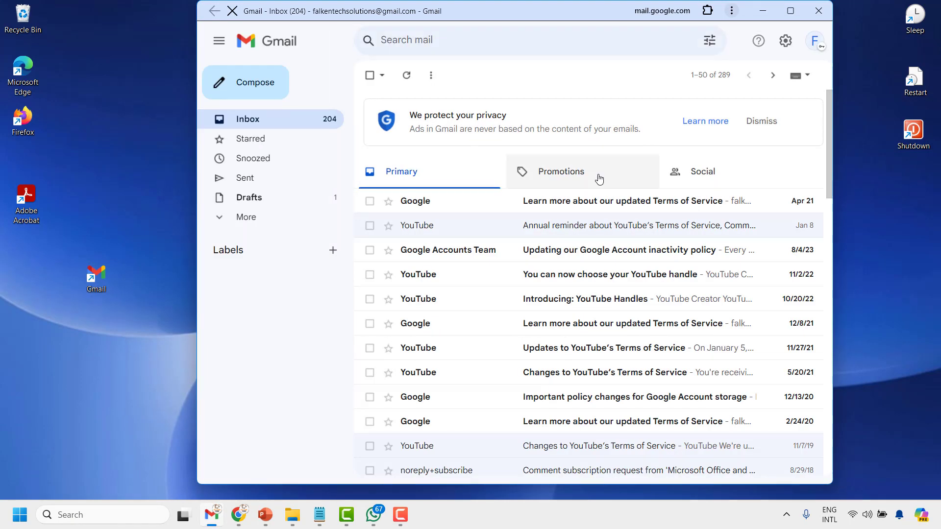
pyautogui.moveTo(808, 34)
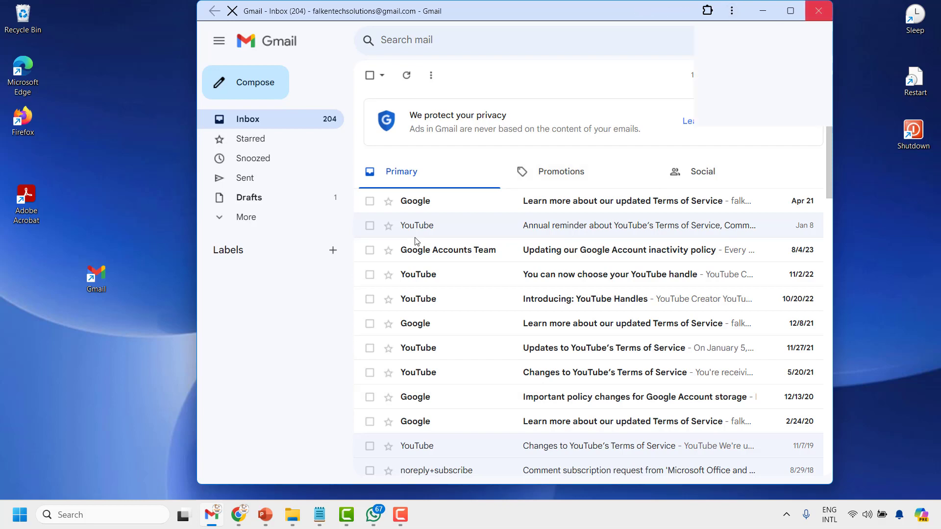
pyautogui.click(818, 10)
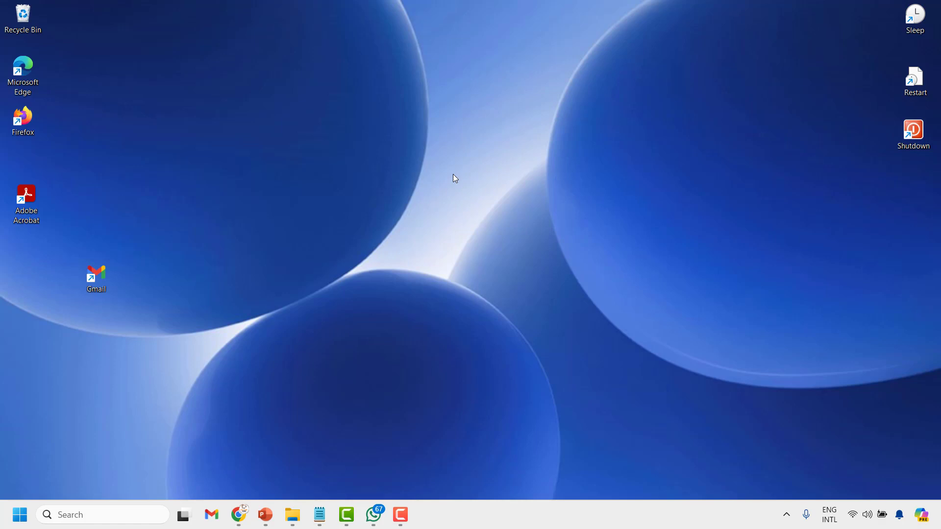
pyautogui.moveTo(221, 150)
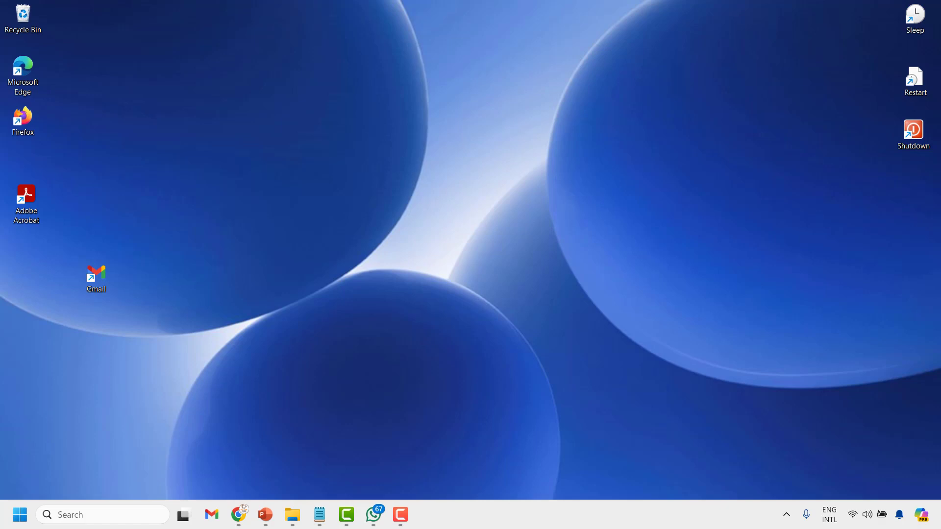
pyautogui.moveTo(398, 144)
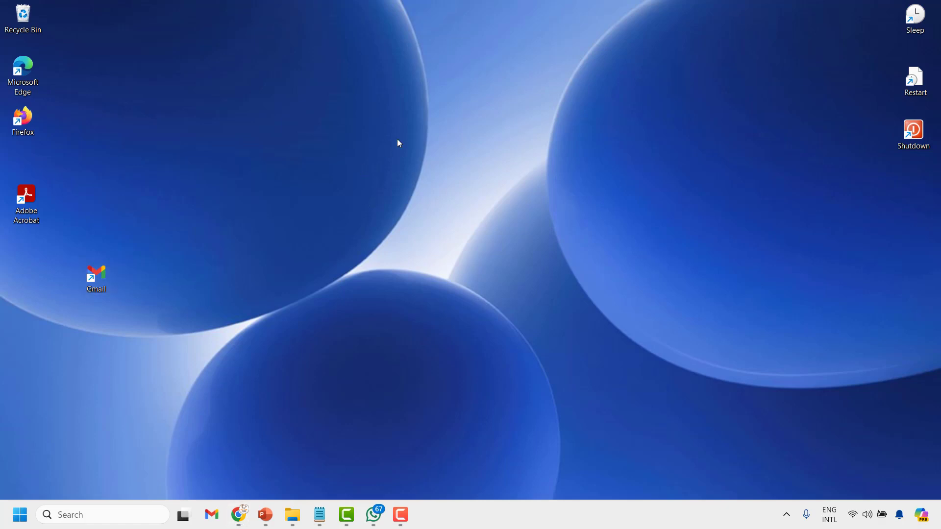
pyautogui.rightClick(398, 142)
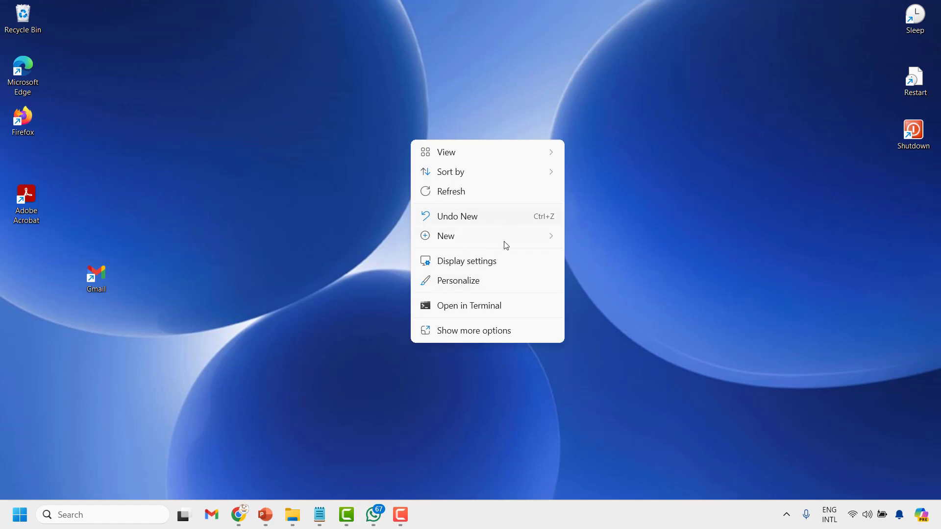
pyautogui.click(612, 60)
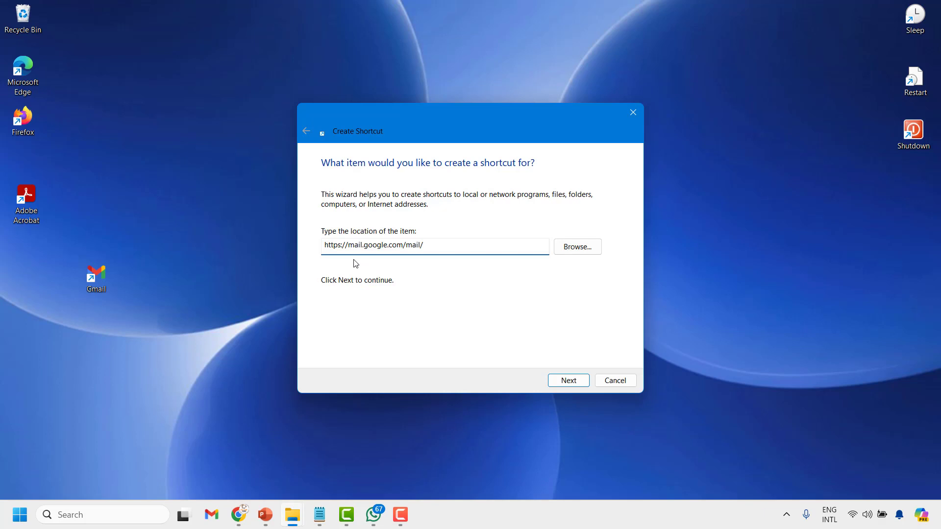
pyautogui.click(434, 246)
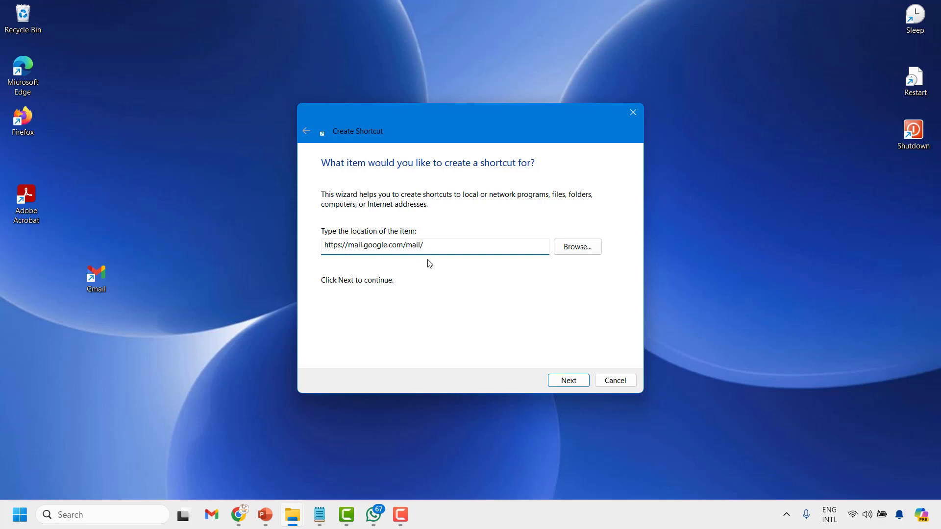
pyautogui.click(568, 379)
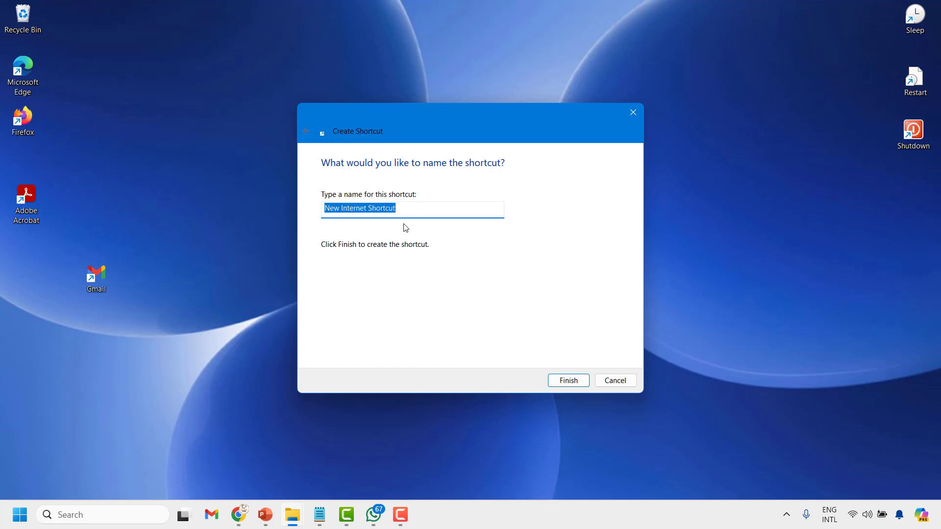
# Name the shortcut 'Gmail Mail' and finish the wizard
pyautogui.write('Gmail')
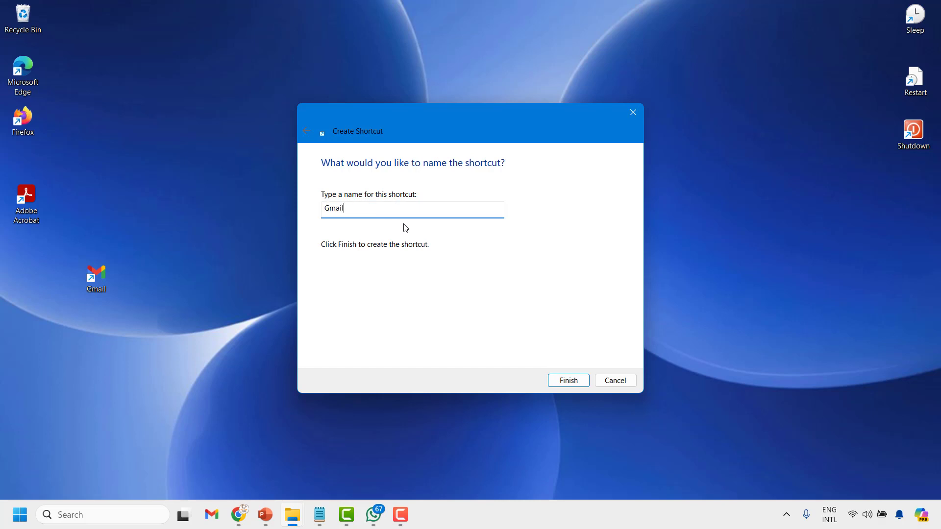
pyautogui.write('Mail')
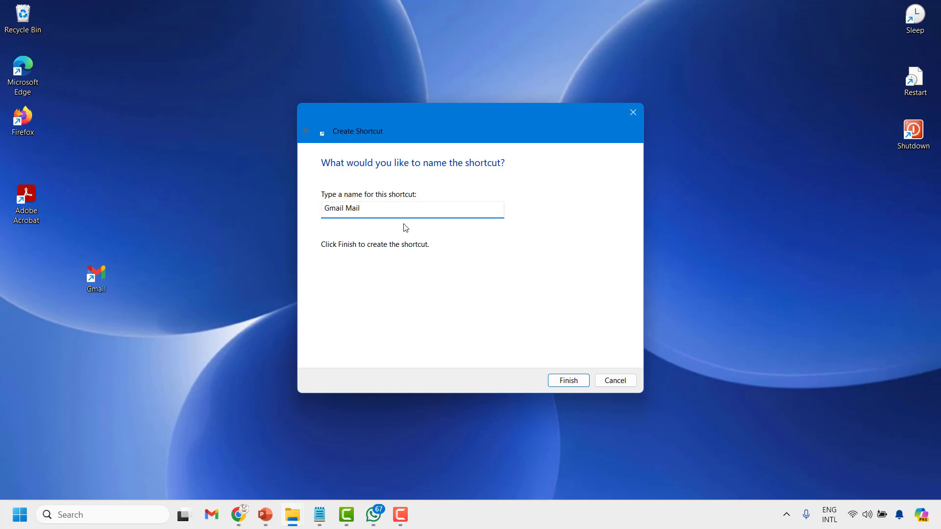
pyautogui.moveTo(342, 205)
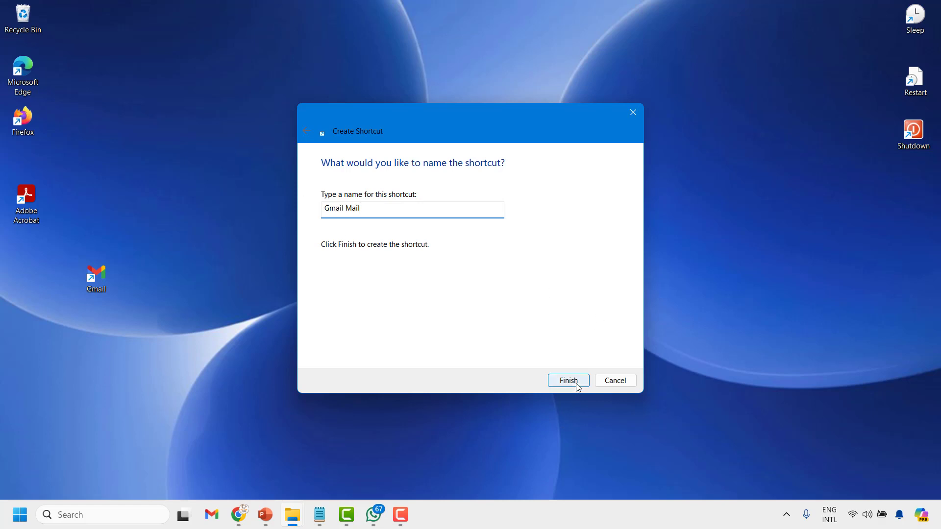
pyautogui.click(567, 381)
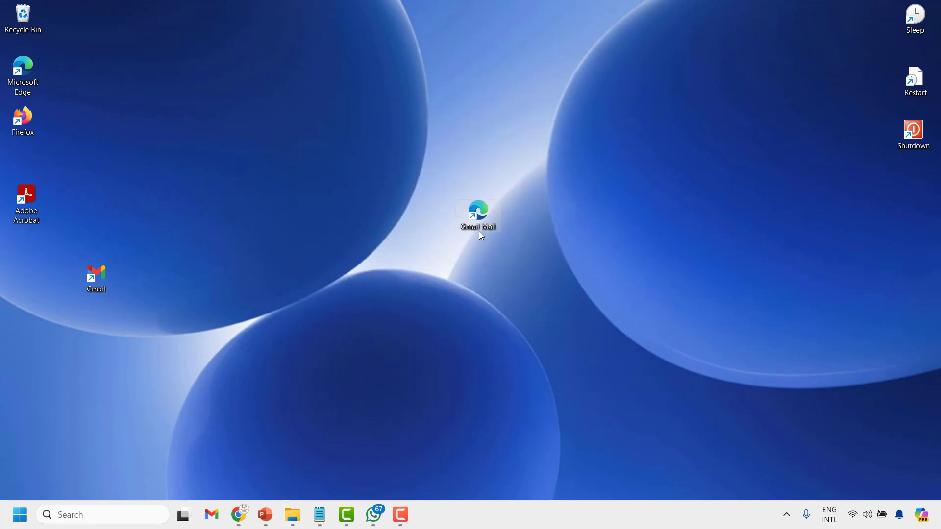
pyautogui.moveTo(475, 224)
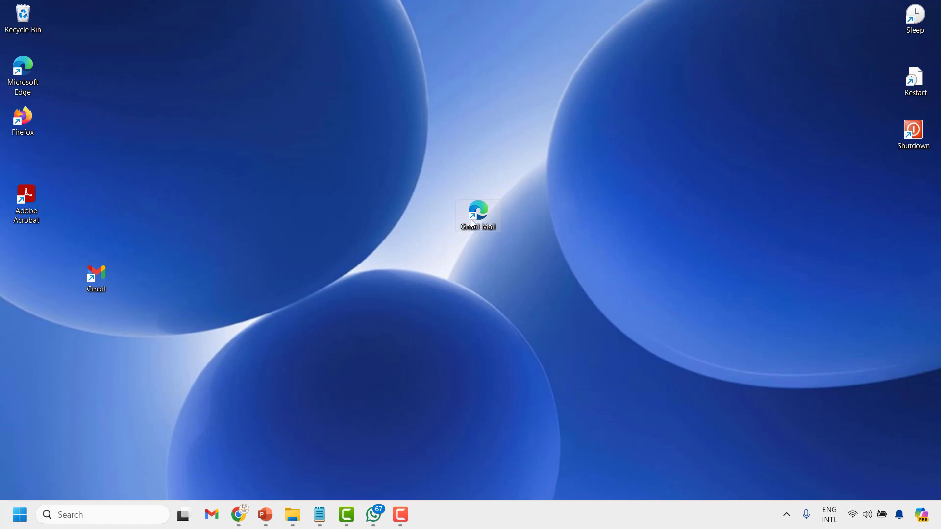
# Open the 'Gmail Mail' desktop shortcut to reach the Google sign-in page in Edge
pyautogui.doubleClick(477, 213)
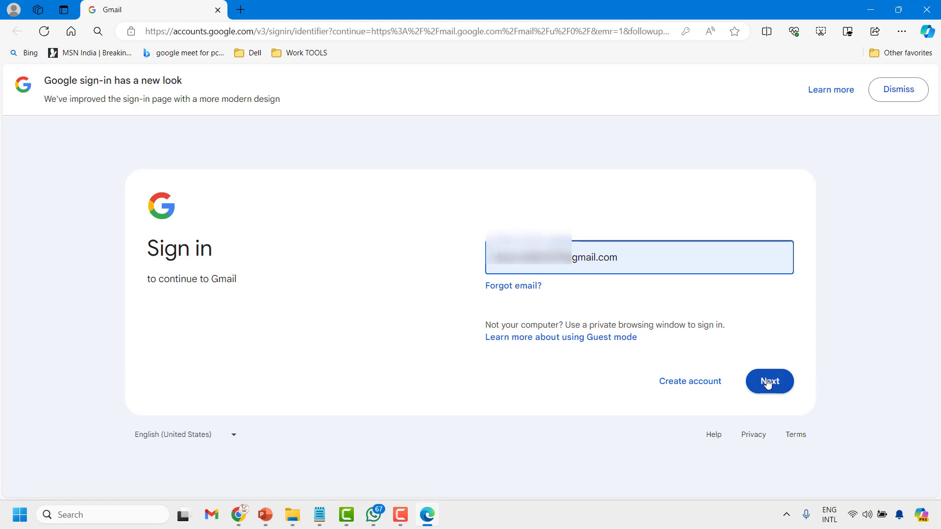
pyautogui.moveTo(711, 369)
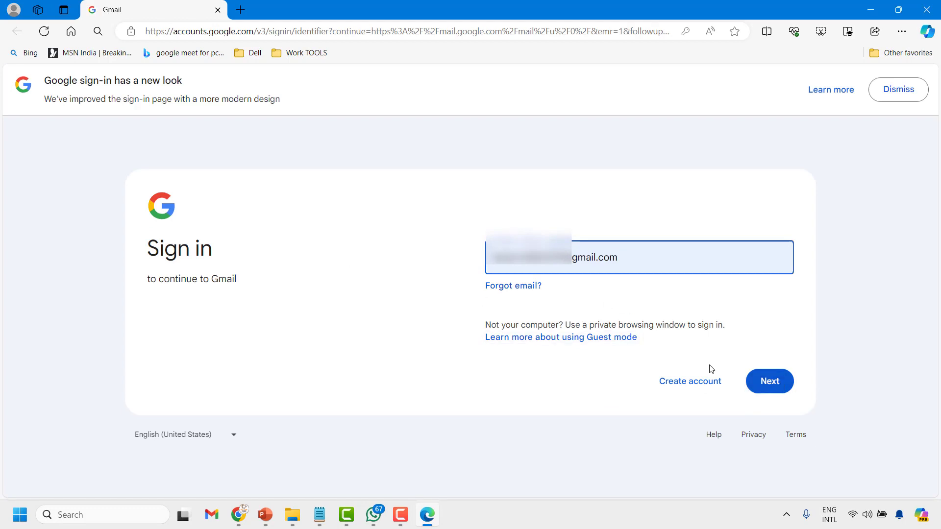
pyautogui.moveTo(774, 389)
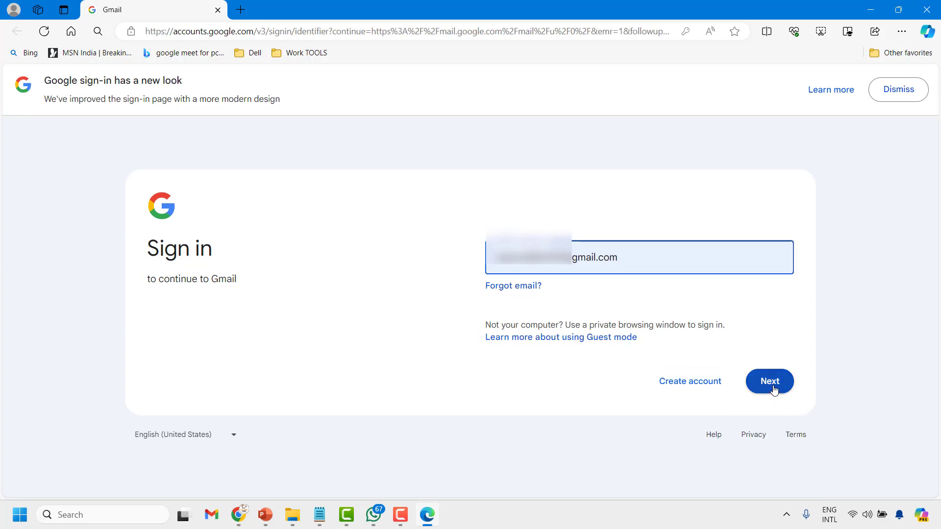
# Submit the email and password, then choose 'Not now' on the passkey offer
pyautogui.click(770, 381)
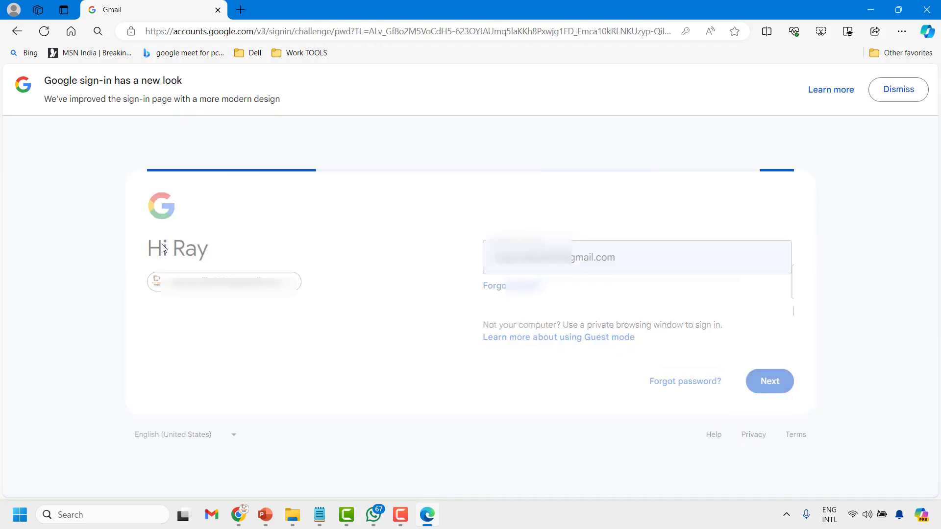
pyautogui.click(770, 381)
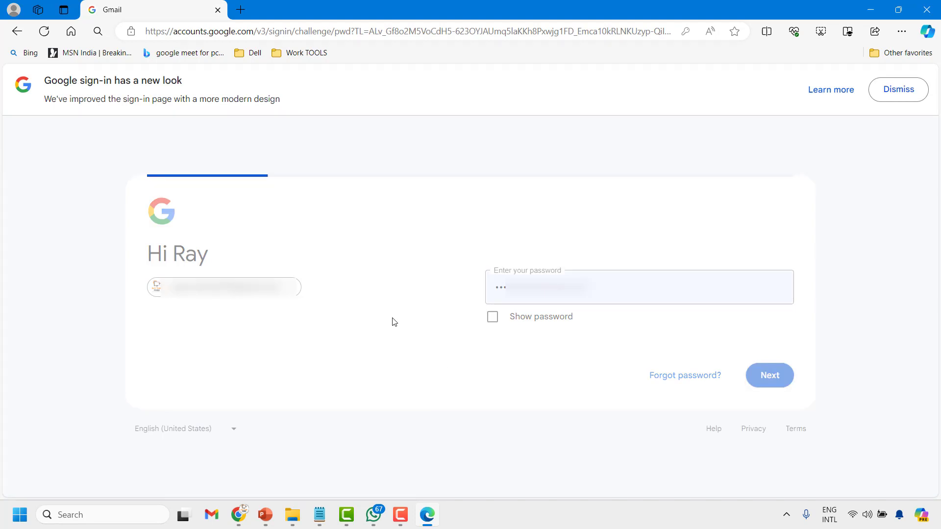
pyautogui.moveTo(268, 259)
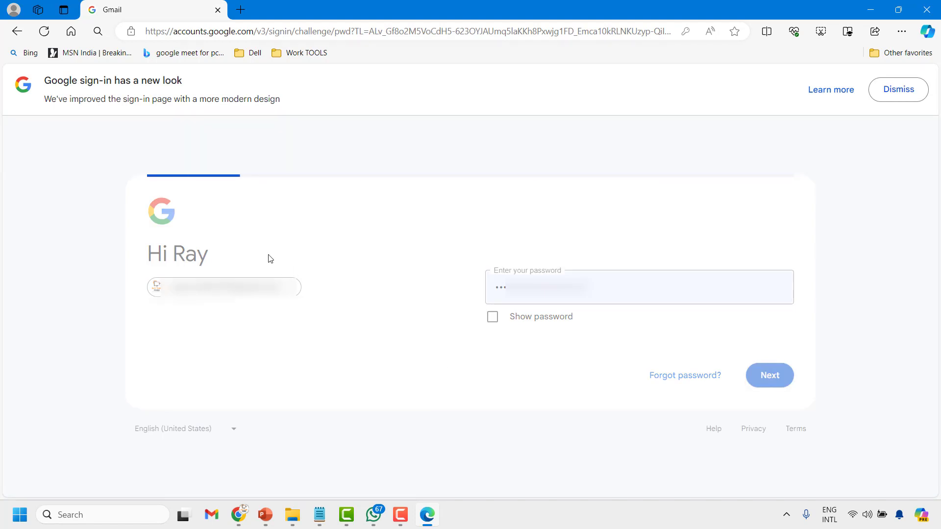
pyautogui.click(770, 375)
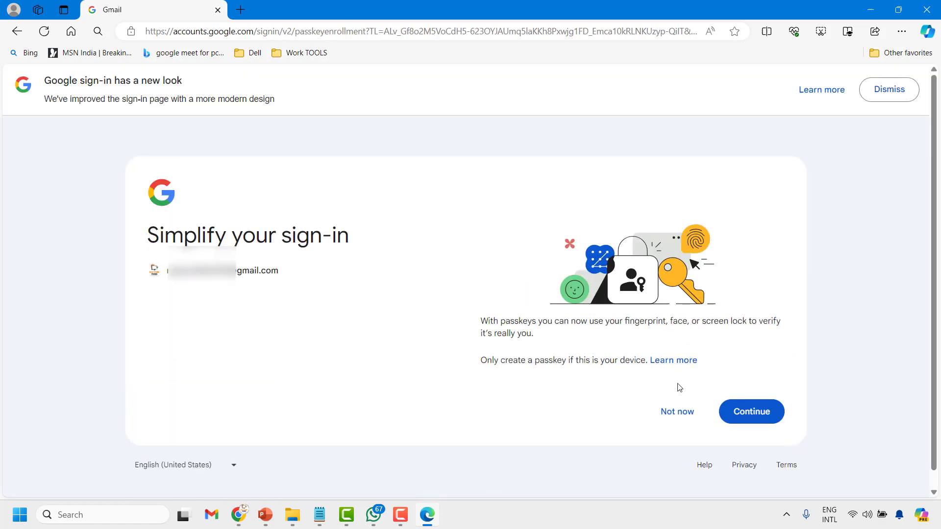
pyautogui.click(676, 411)
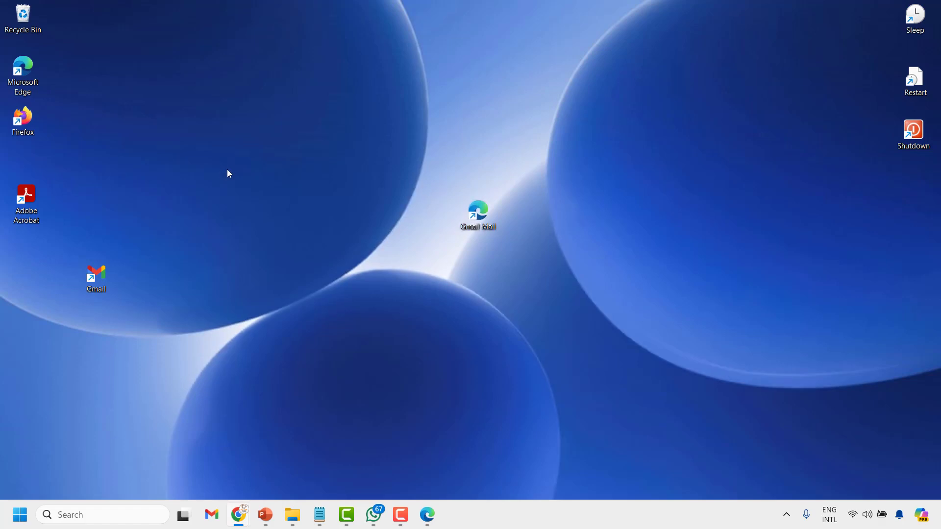
pyautogui.moveTo(238, 179)
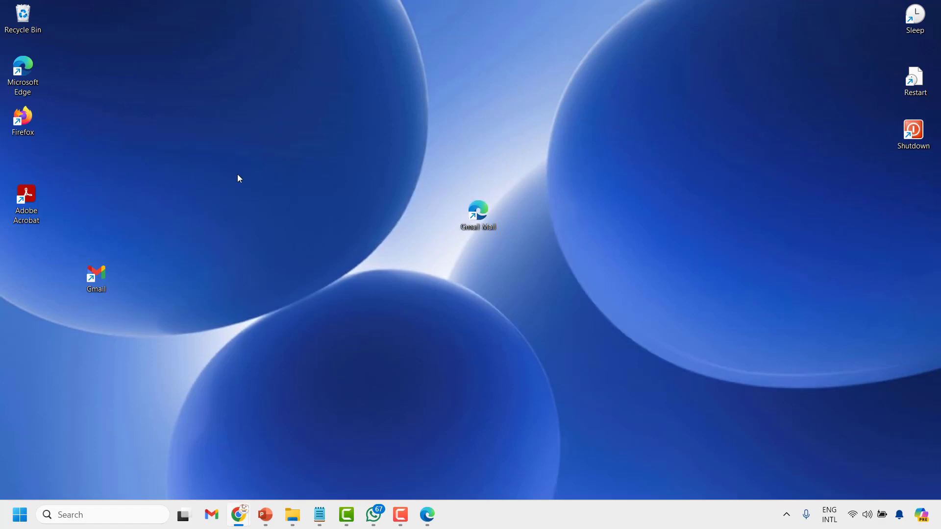